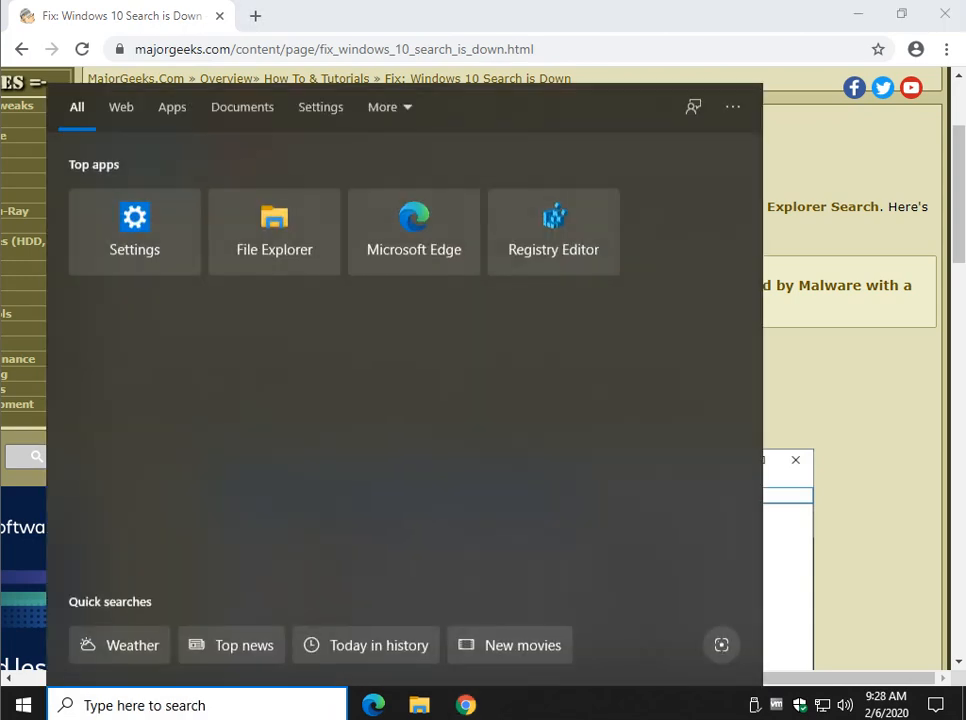
# Step: Search Start for 'paint', then 'po' to find Windows PowerShell
pyautogui.write('paint')
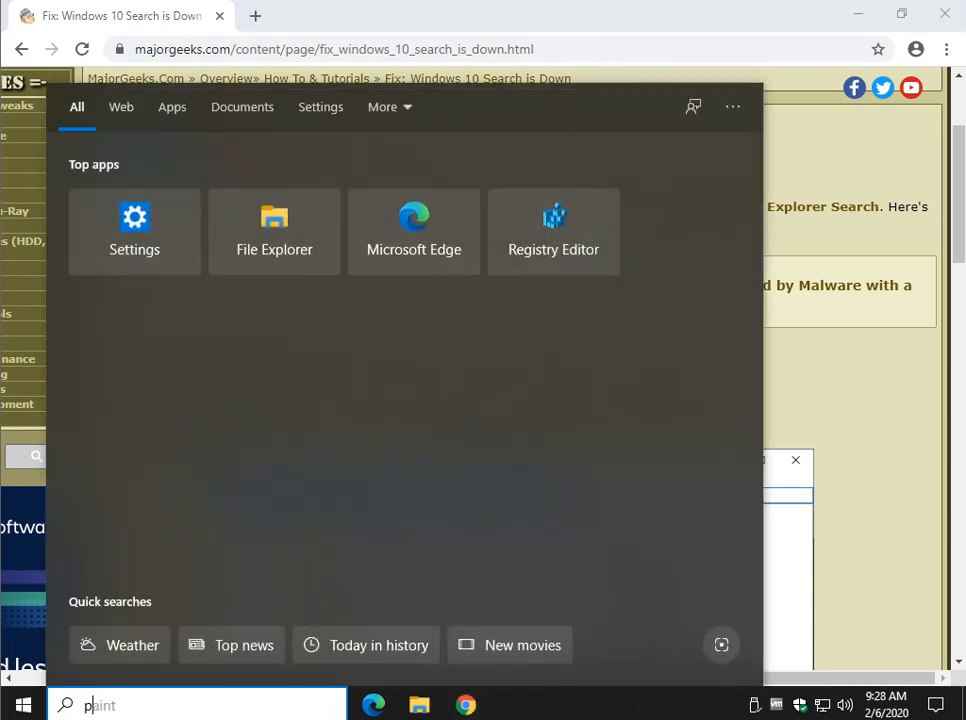
pyautogui.write('po')
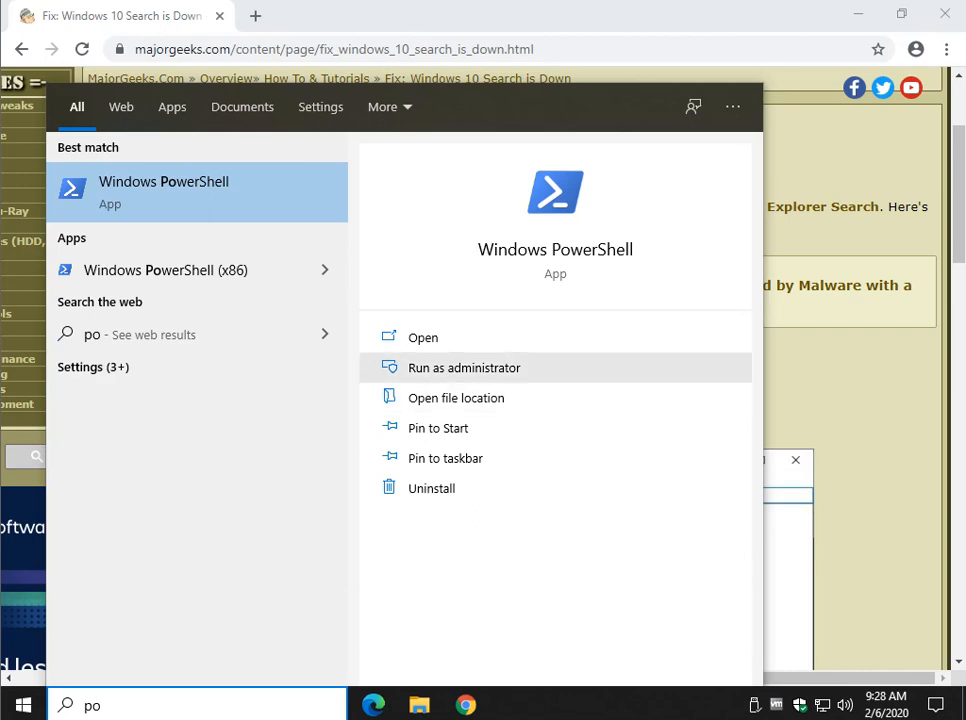
pyautogui.moveTo(445, 458)
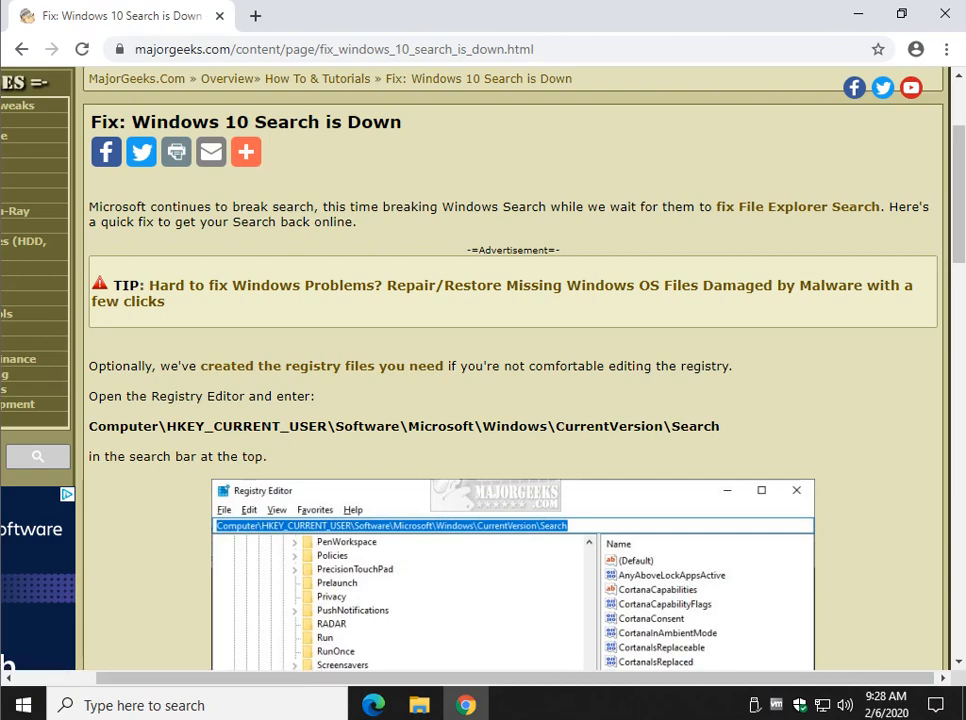
# Step: Scroll the MajorGeeks article to review its registry instructions
pyautogui.scroll(-3)
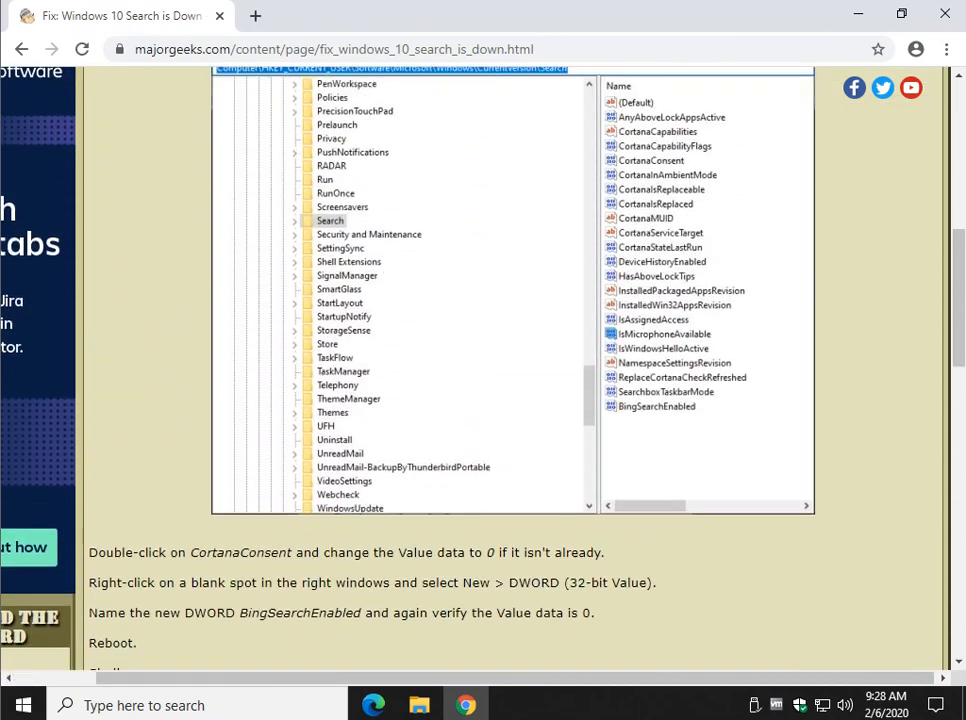
pyautogui.scroll(3)
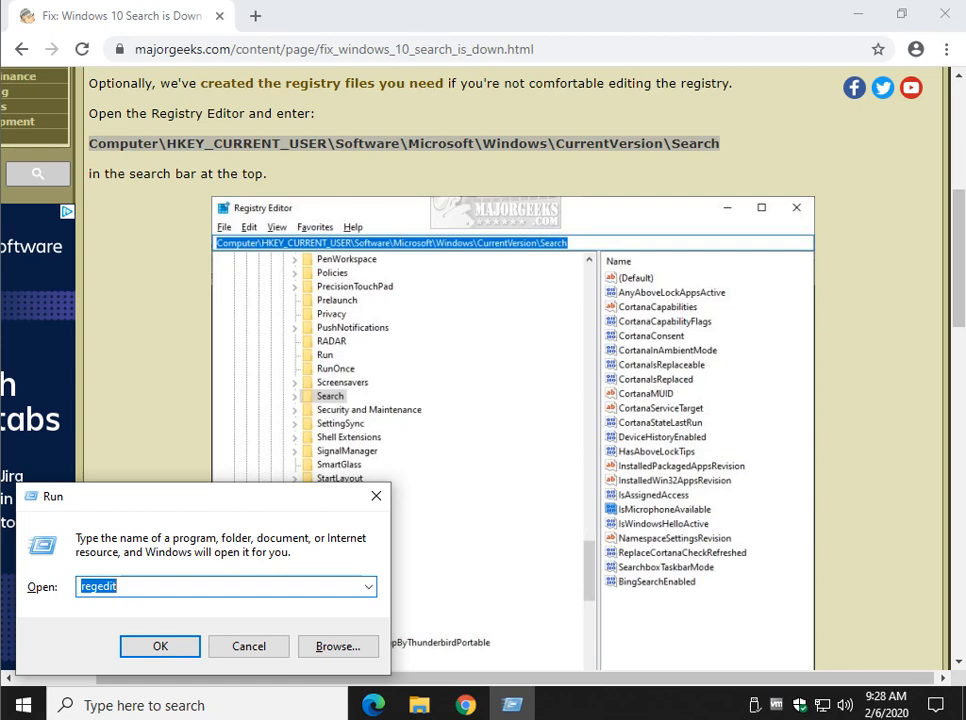
# Step: Run regedit and approve the User Account Control prompt
pyautogui.click(160, 646)
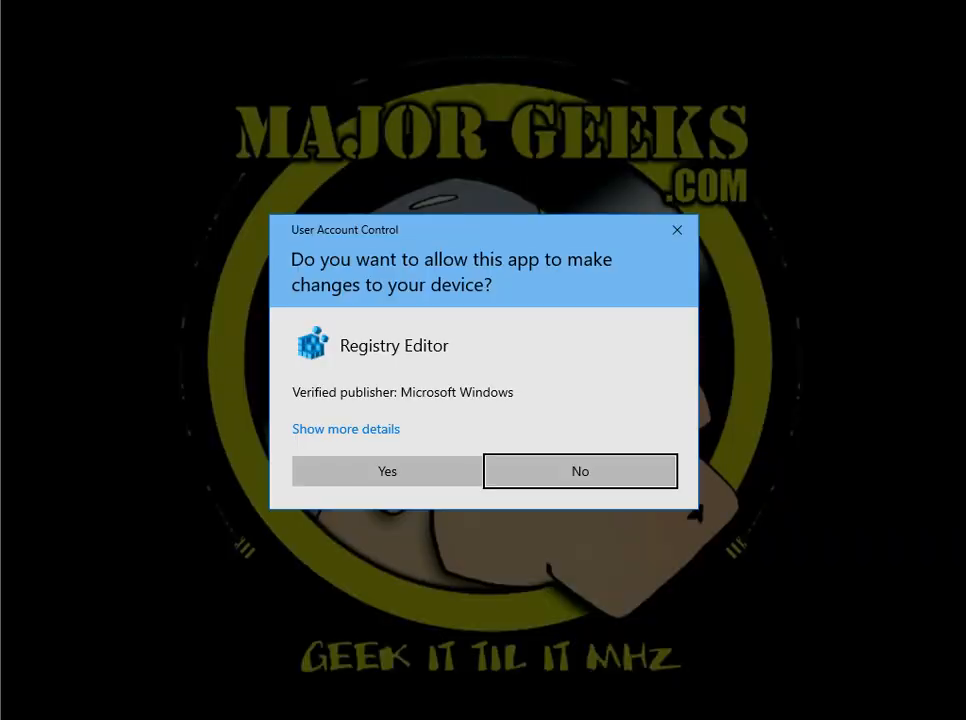
pyautogui.click(387, 471)
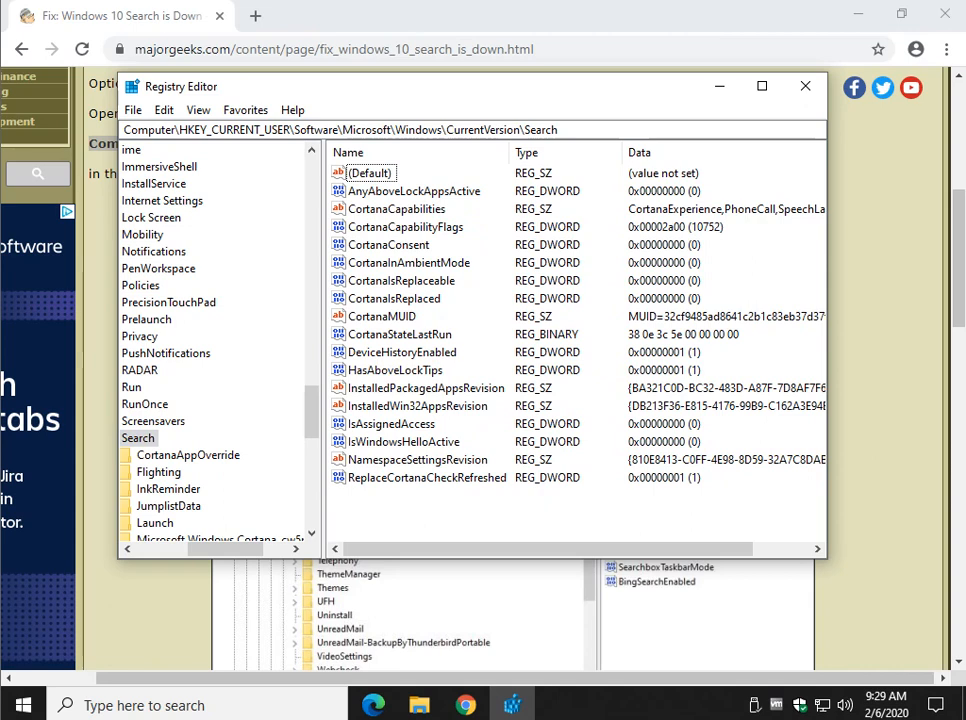
# Step: Confirm CortanaConsent's value data is 0, then return to the Chrome article
pyautogui.click(389, 244)
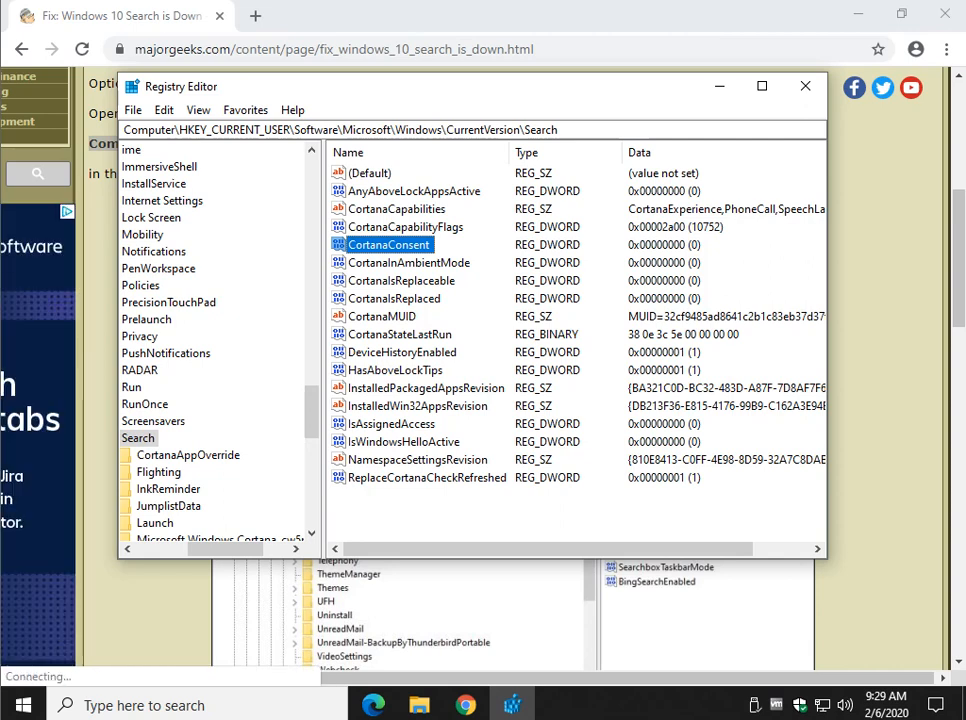
pyautogui.doubleClick(389, 245)
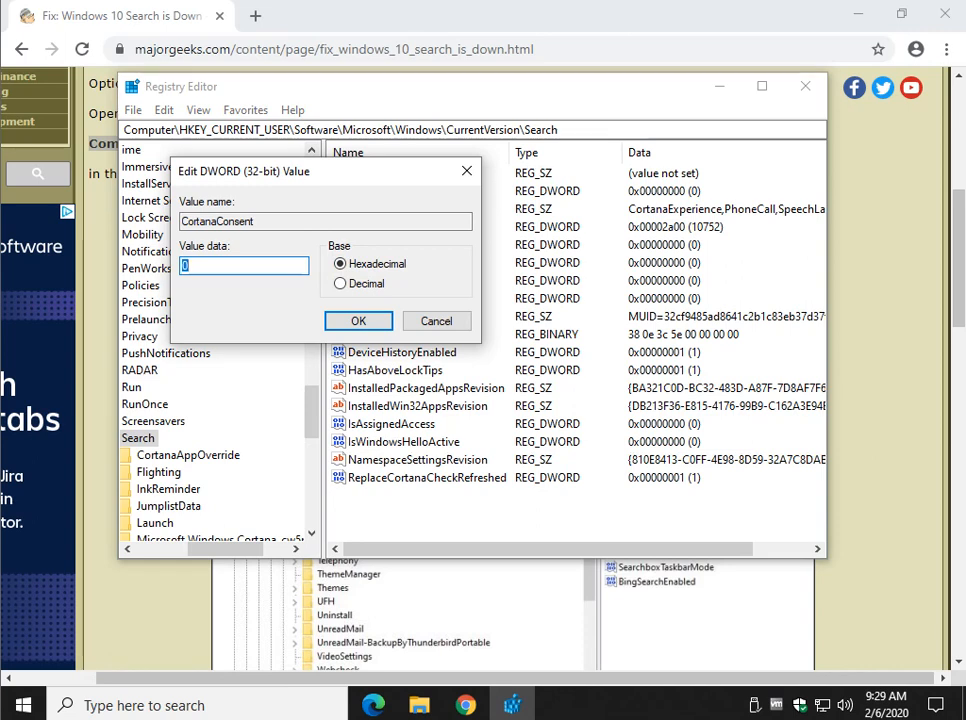
pyautogui.click(358, 320)
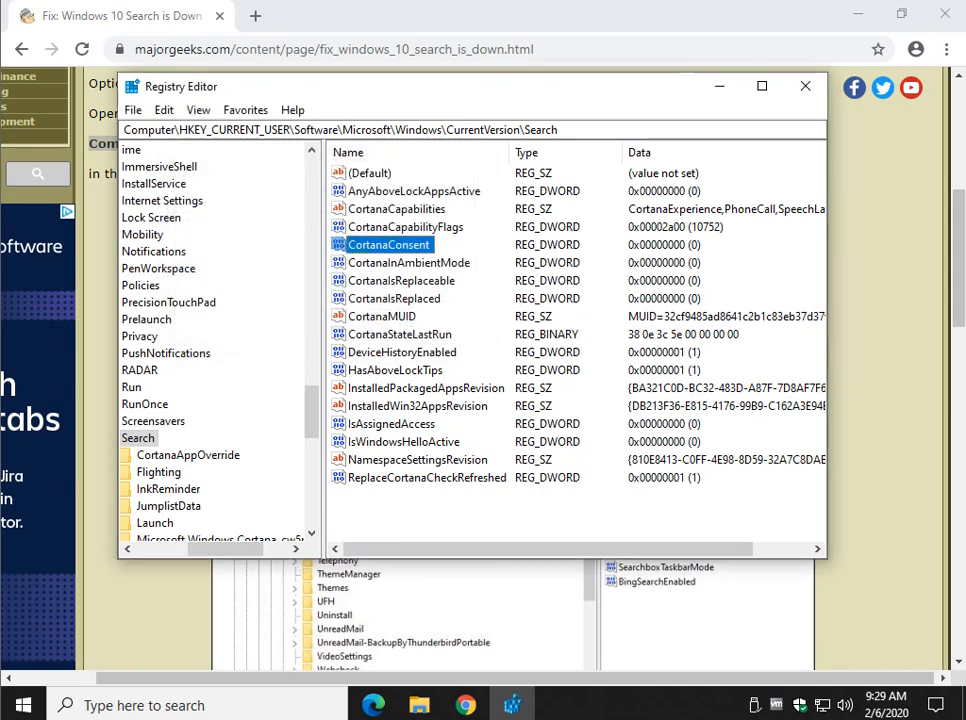
pyautogui.click(805, 86)
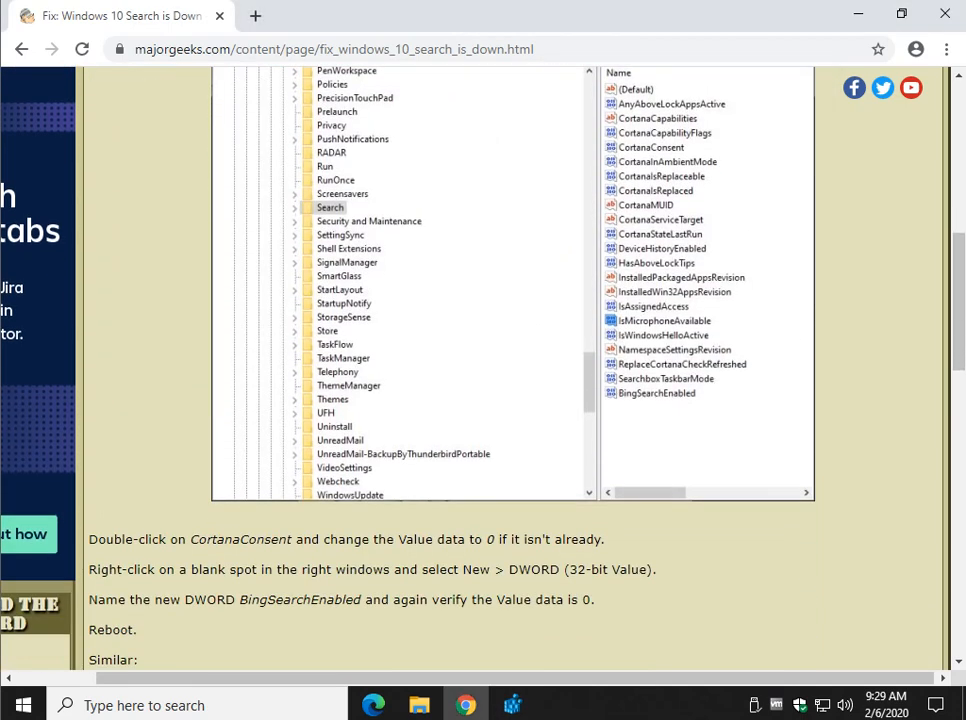
# Step: Scroll the article to the BingSearchEnabled step
pyautogui.scroll(-3)
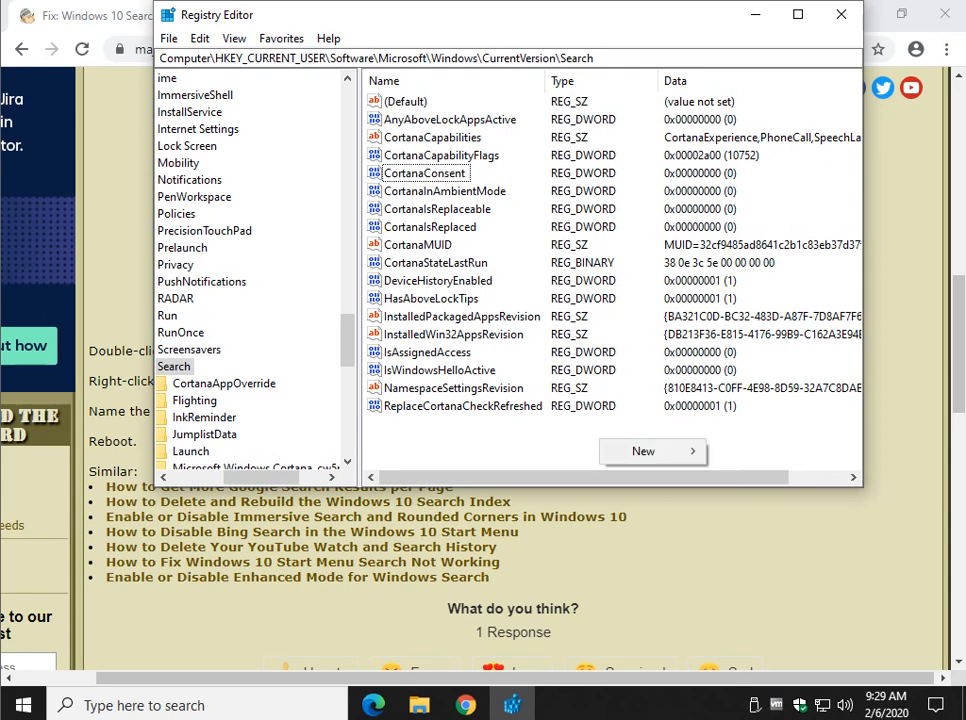
# Step: Create a DWORD (32-bit) value named BingSearchEnabled under the Search key
pyautogui.click(643, 451)
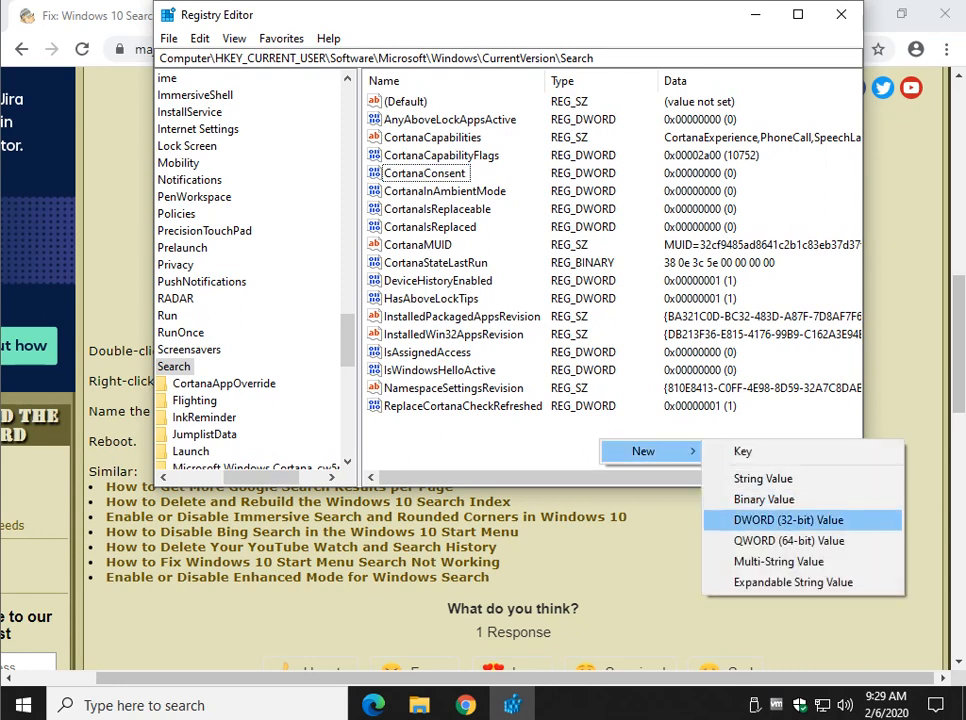
pyautogui.click(787, 519)
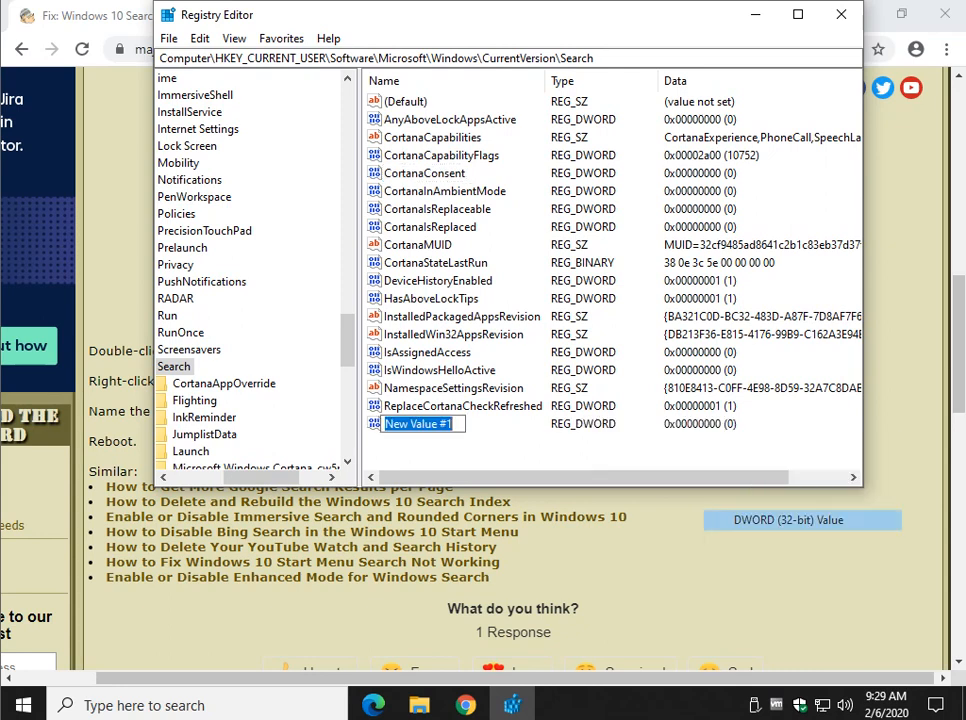
pyautogui.write('B')
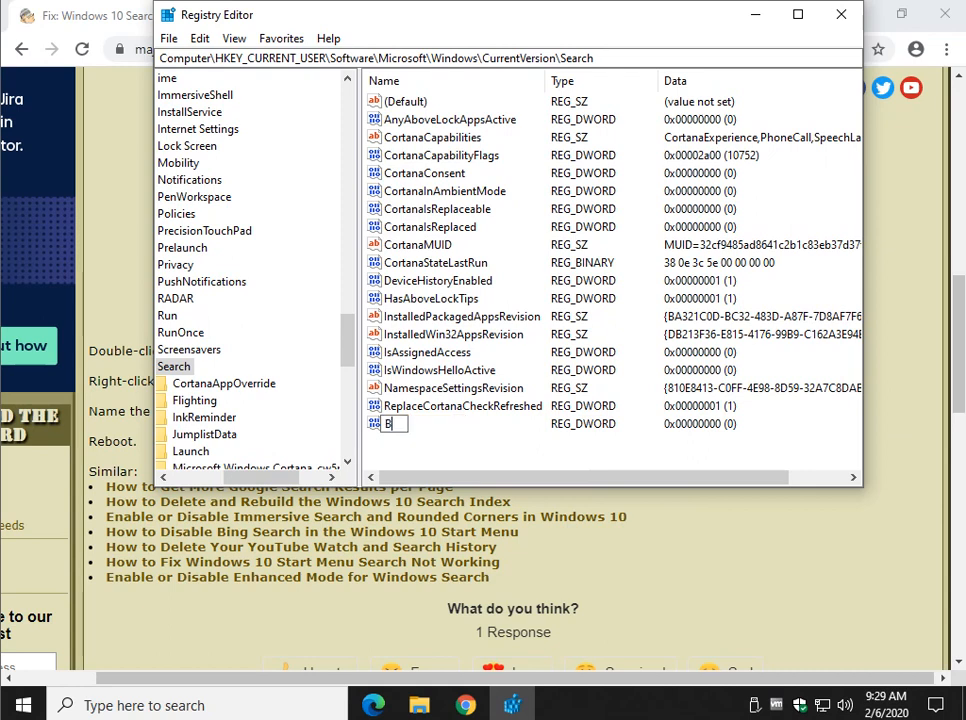
pyautogui.write('BingSearchEnabled')
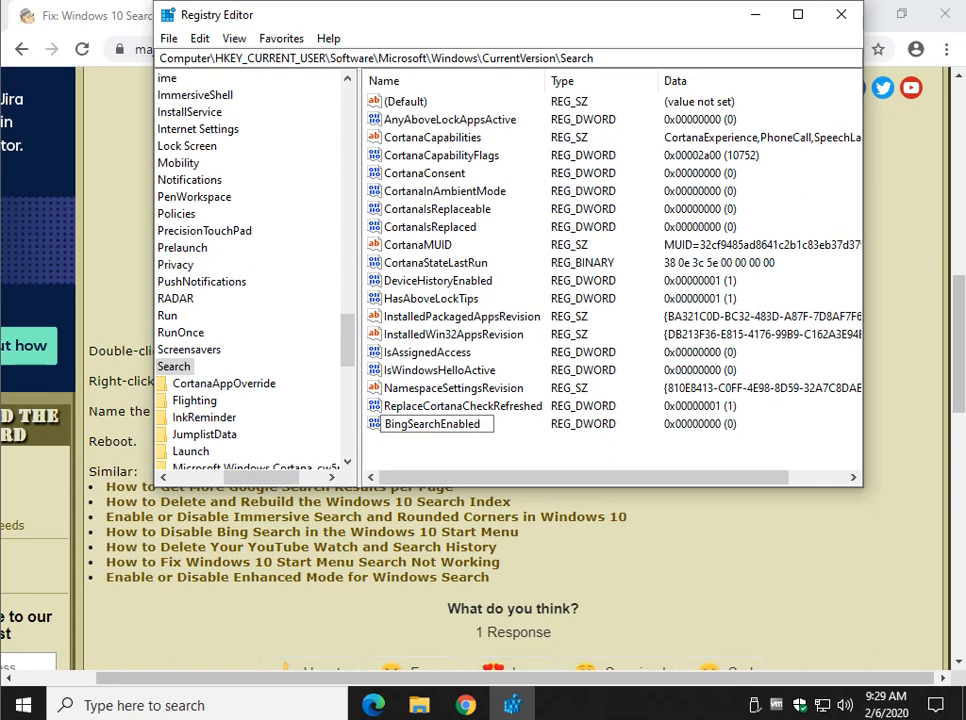
pyautogui.click(432, 423)
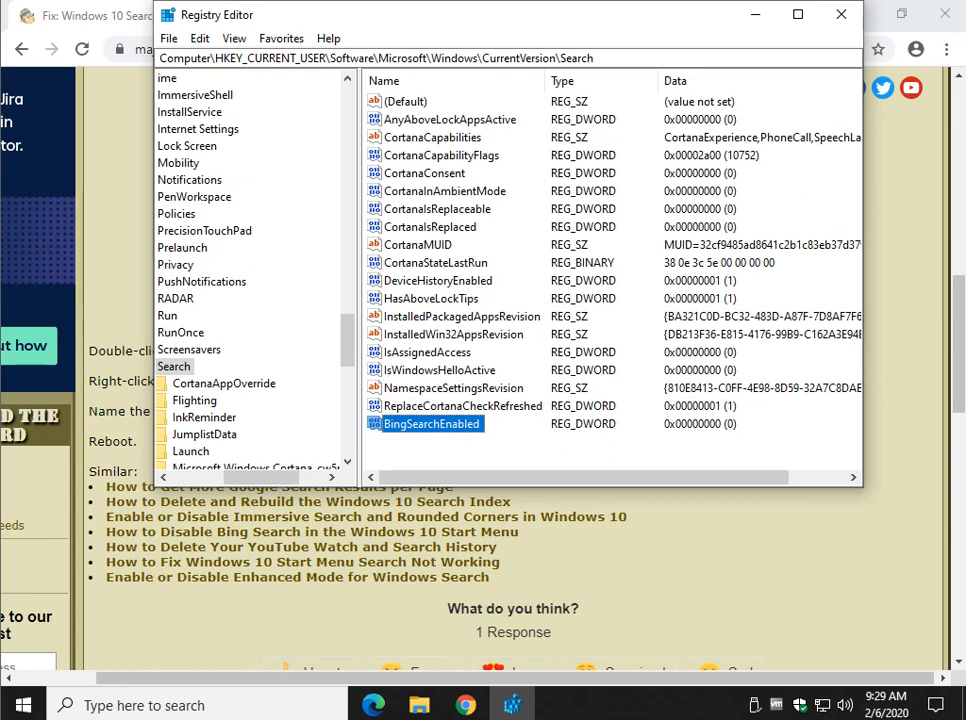
# Step: Check BingSearchEnabled's value data is 0 and close the edit dialog
pyautogui.doubleClick(431, 423)
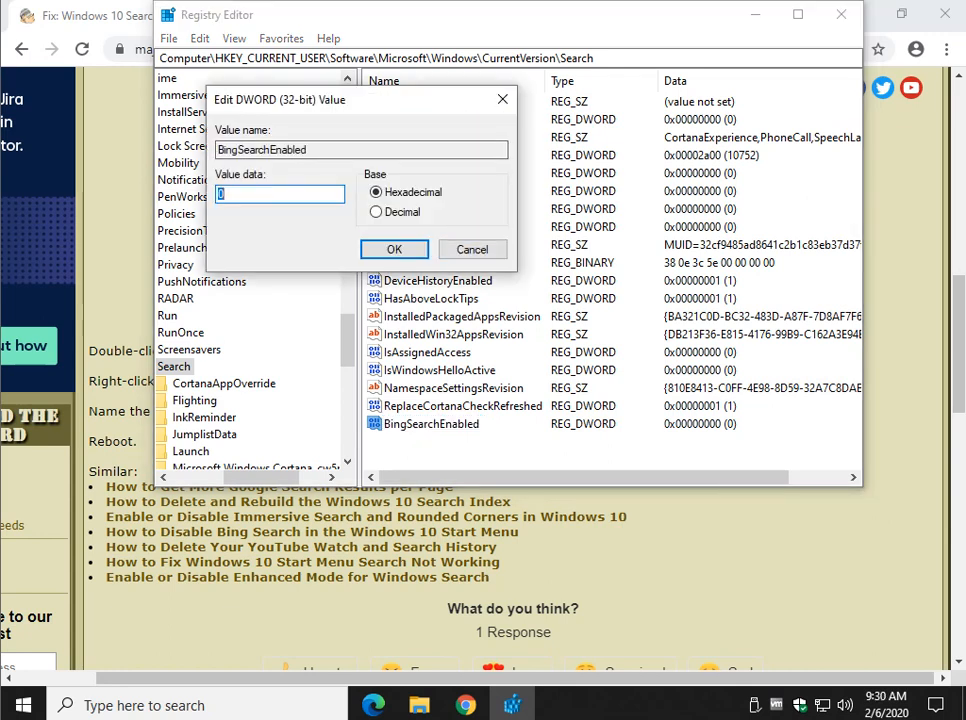
pyautogui.click(394, 249)
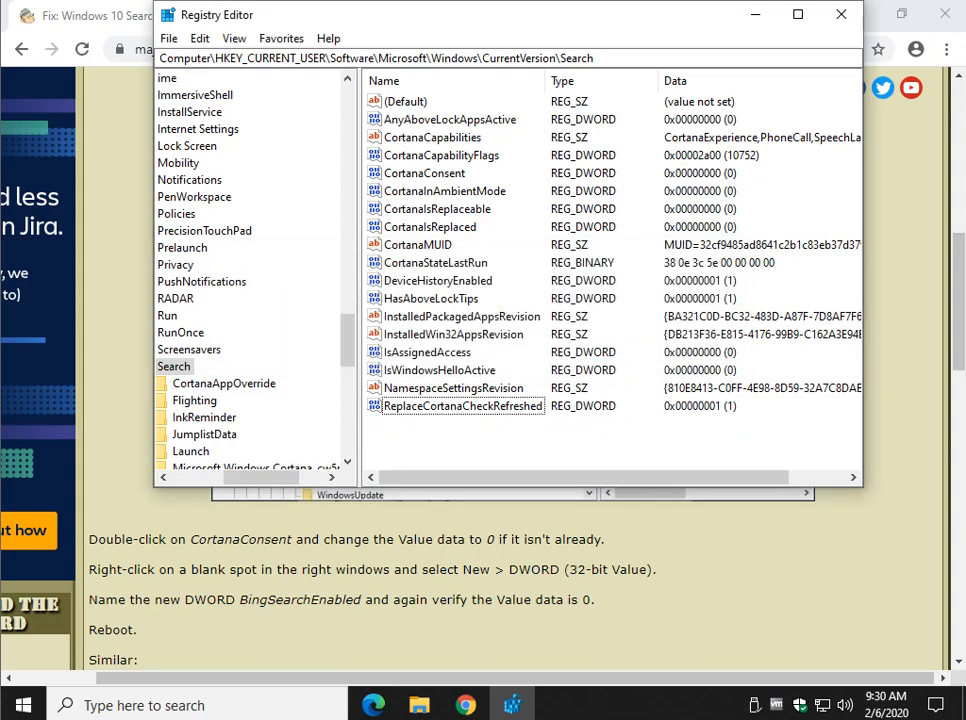
# Step: Minimize Chrome to reach the .reg fix files on the desktop
pyautogui.click(797, 14)
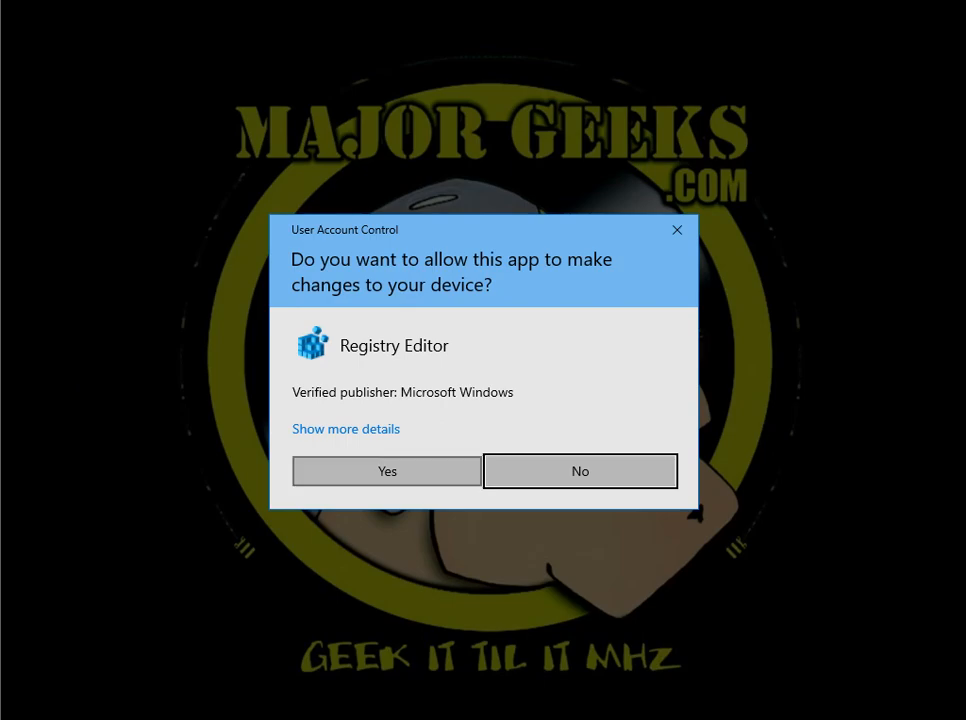
# Step: Approve UAC and confirm merging the Default Windows 10 Search is Down file
pyautogui.click(386, 471)
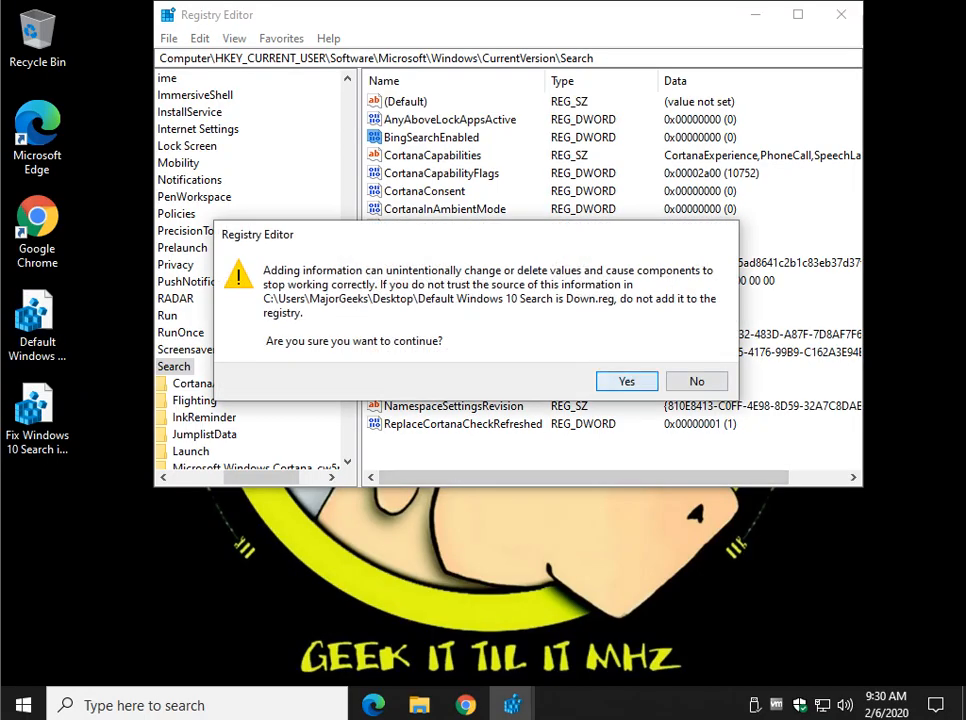
pyautogui.click(626, 381)
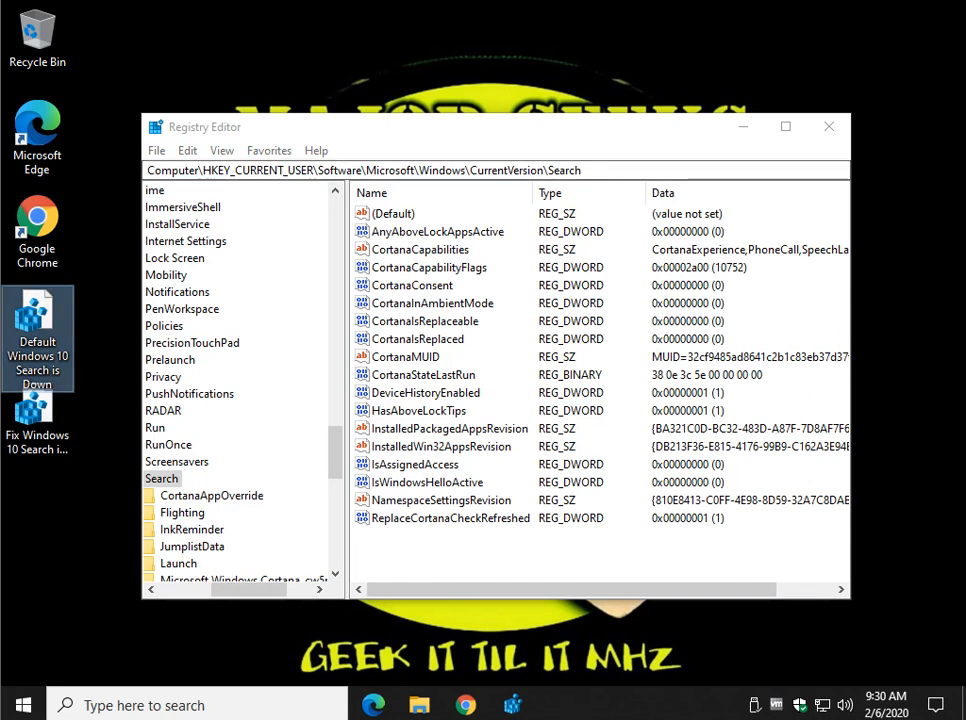
# Step: Export the Search branch to a registry file, then scroll the article to its top
pyautogui.rightClick(161, 478)
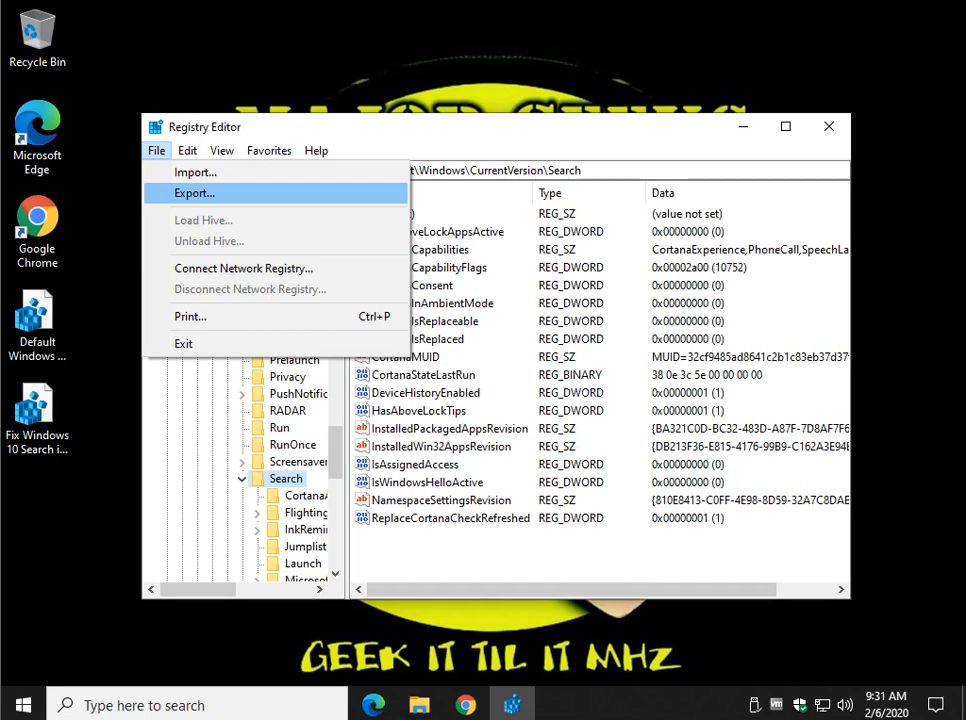
pyautogui.click(194, 192)
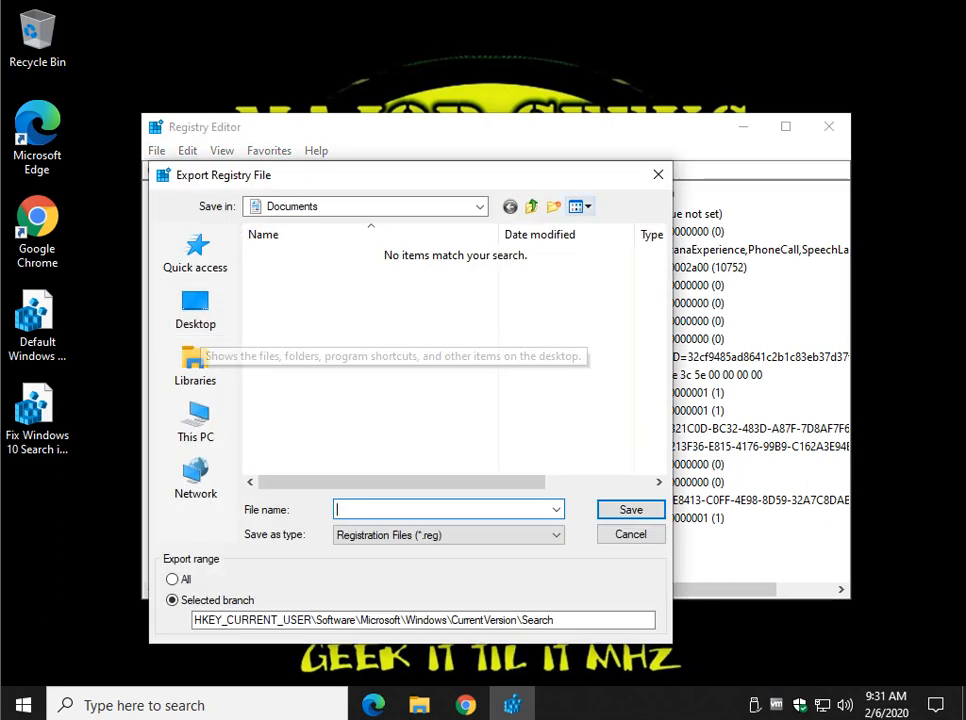
pyautogui.click(630, 533)
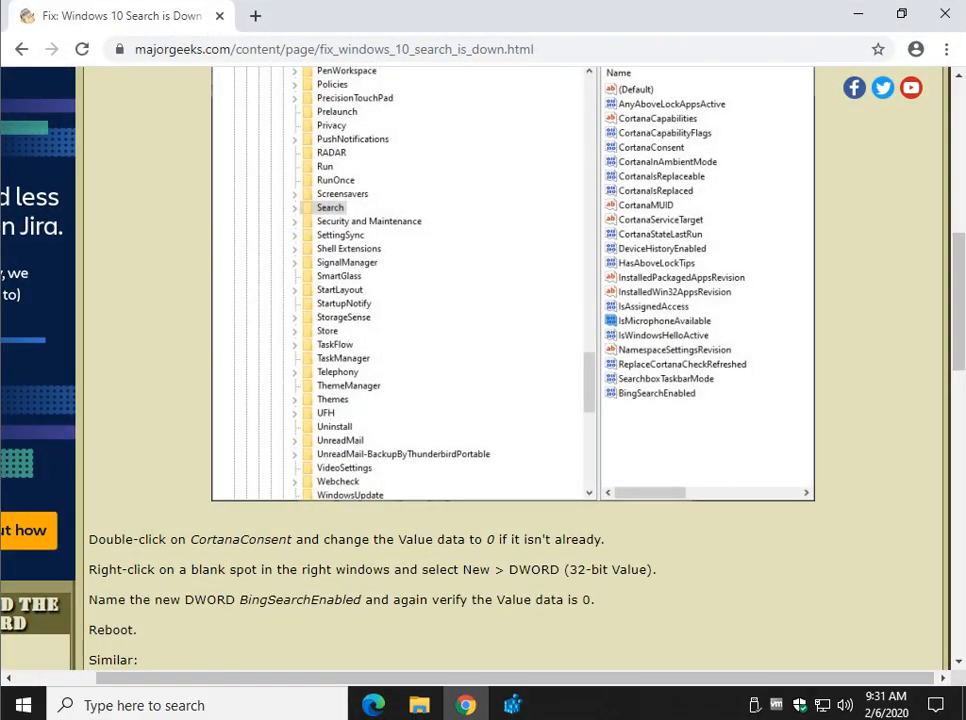
pyautogui.scroll(3)
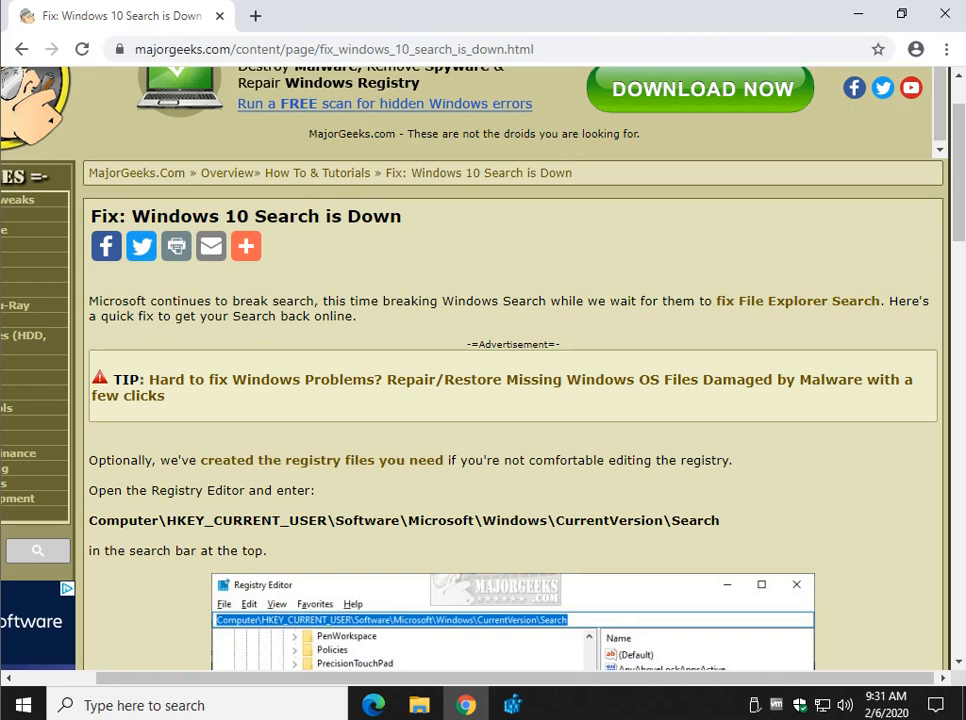